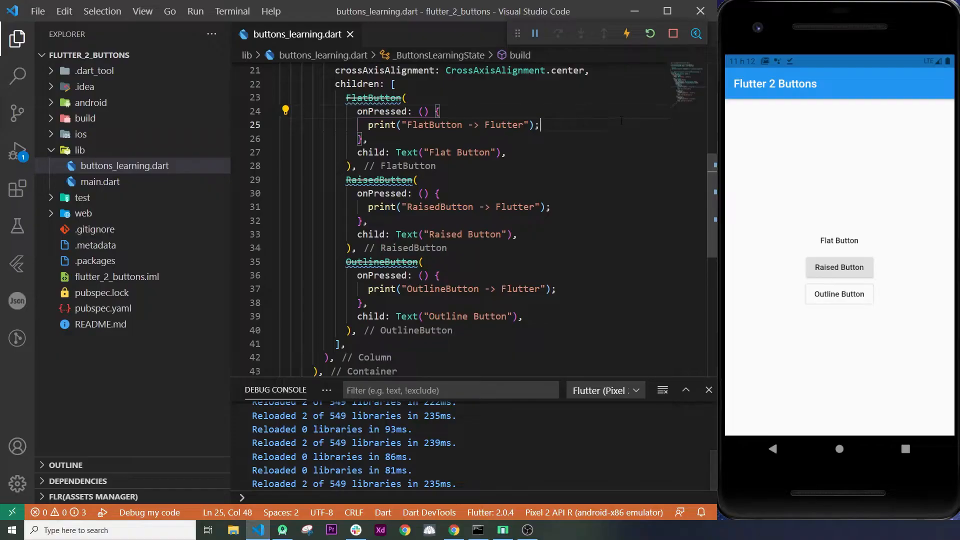
# - Add textColor: Colors.orange, hot reload, and tap the old buttons to check their messages
pyautogui.write('textColor: Colors.orange,')
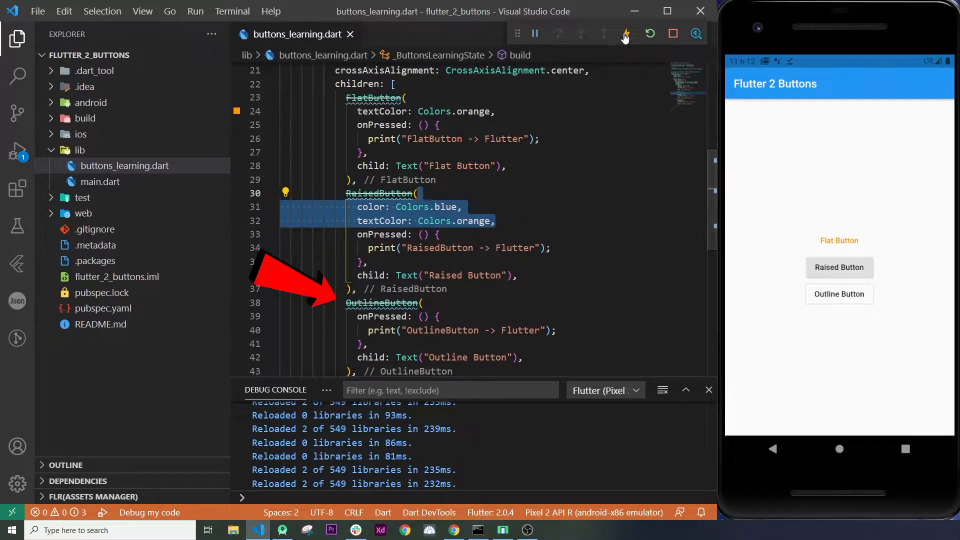
pyautogui.click(464, 207)
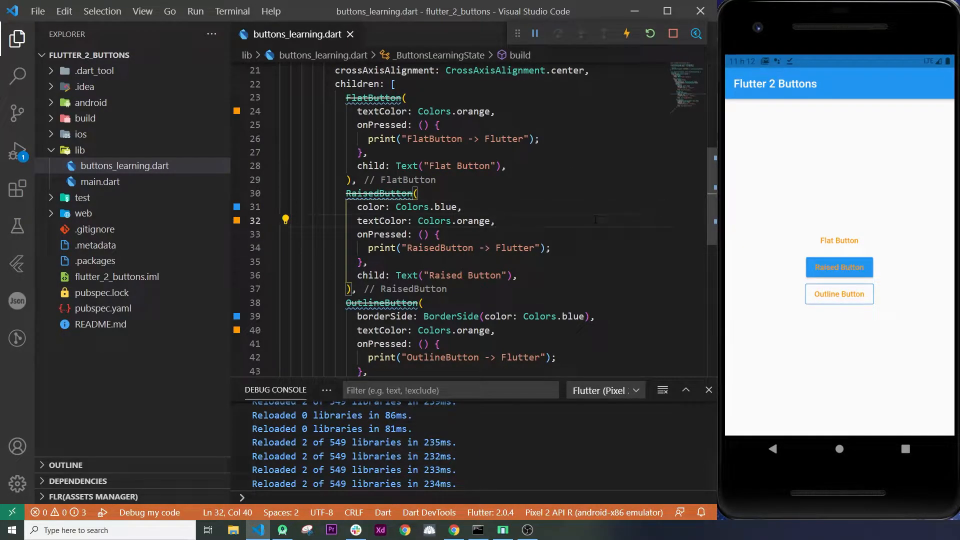
pyautogui.click(838, 240)
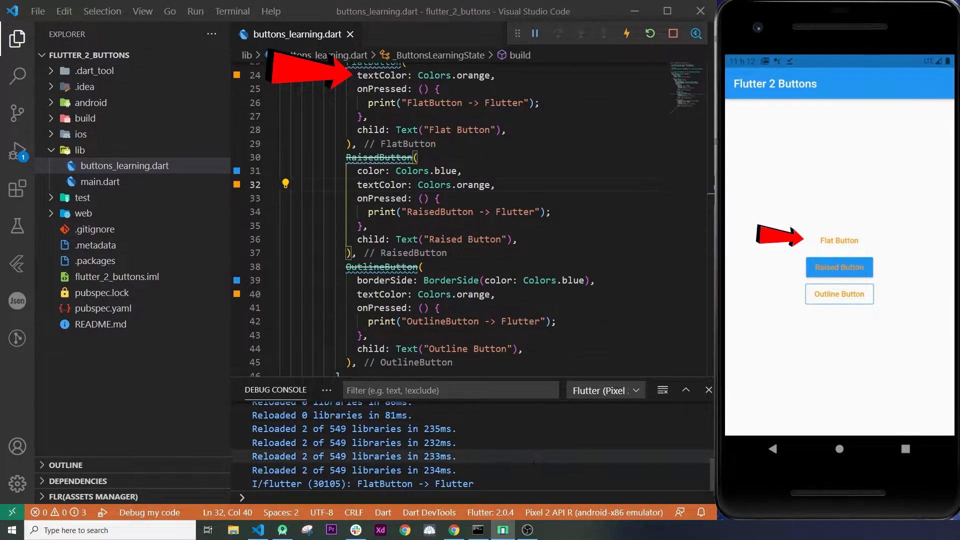
pyautogui.click(839, 267)
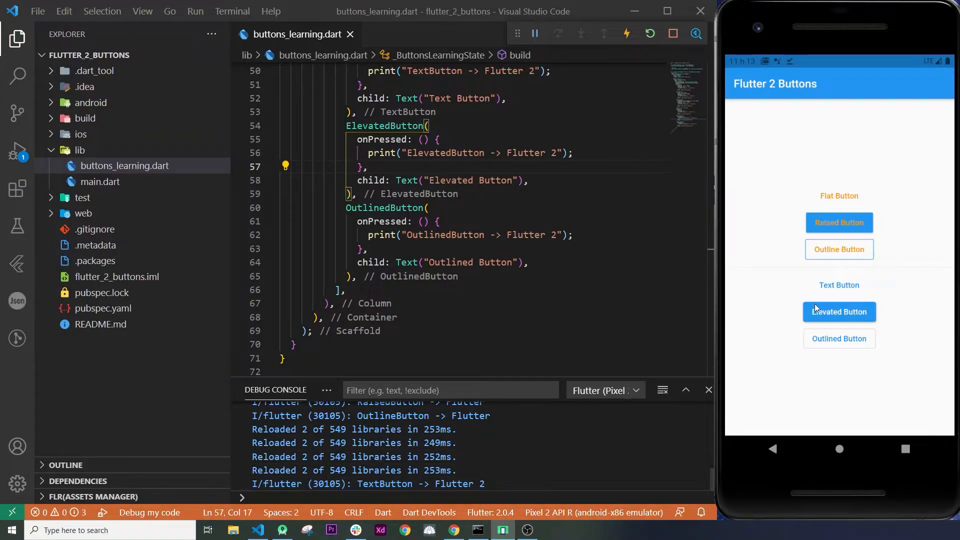
# - Tap the Elevated and Outlined buttons to print their Flutter 2 messages
pyautogui.click(838, 311)
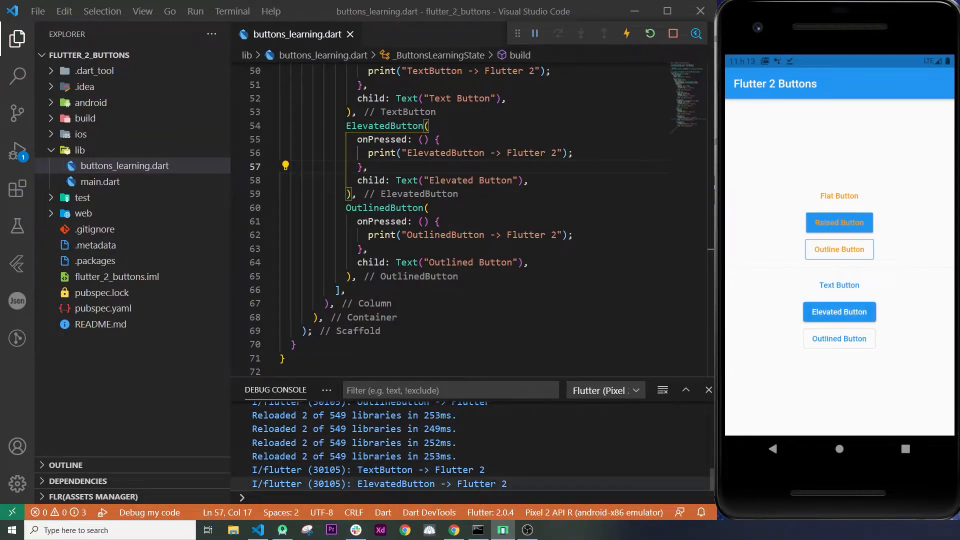
pyautogui.click(838, 339)
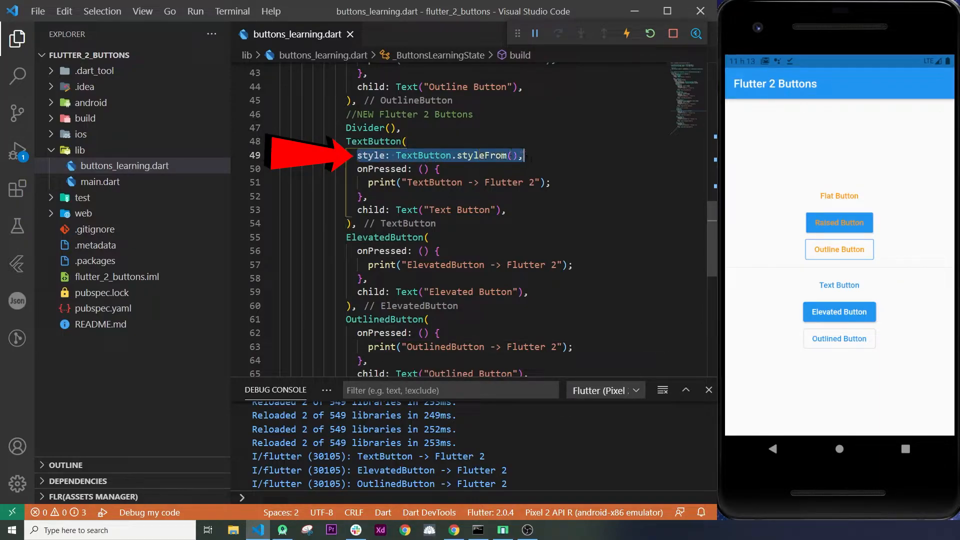
# - Set primary: Colors.orange in the button styleFrom and reload to see the colours
pyautogui.write('primary: Colors.orange,')
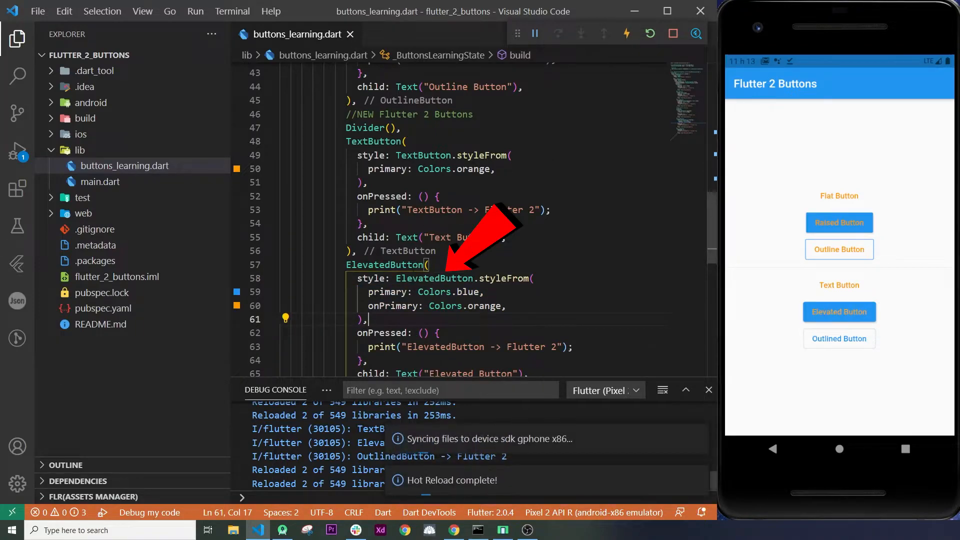
pyautogui.click(839, 311)
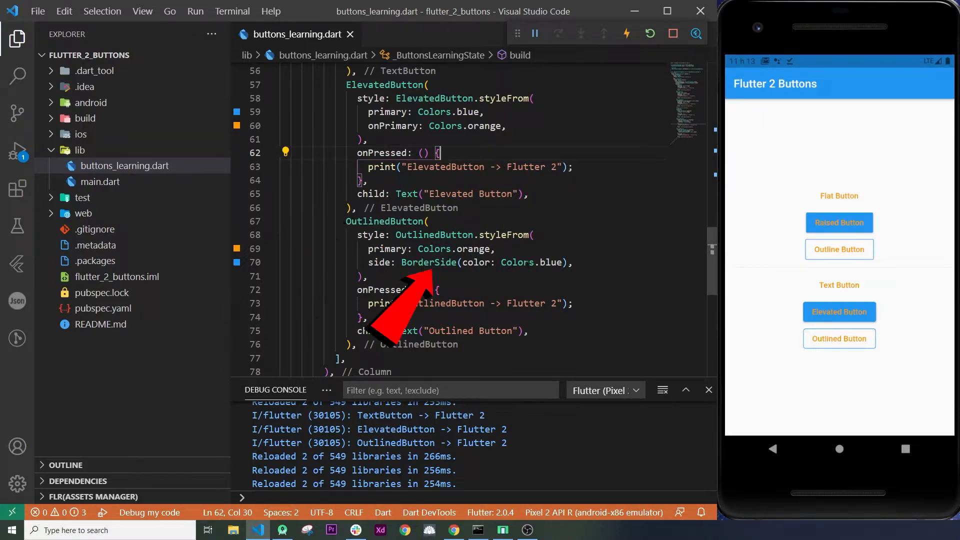
# - Apply OutlinedButton.styleFrom with orange primary and a blue BorderSide, then hot reload
pyautogui.click(496, 249)
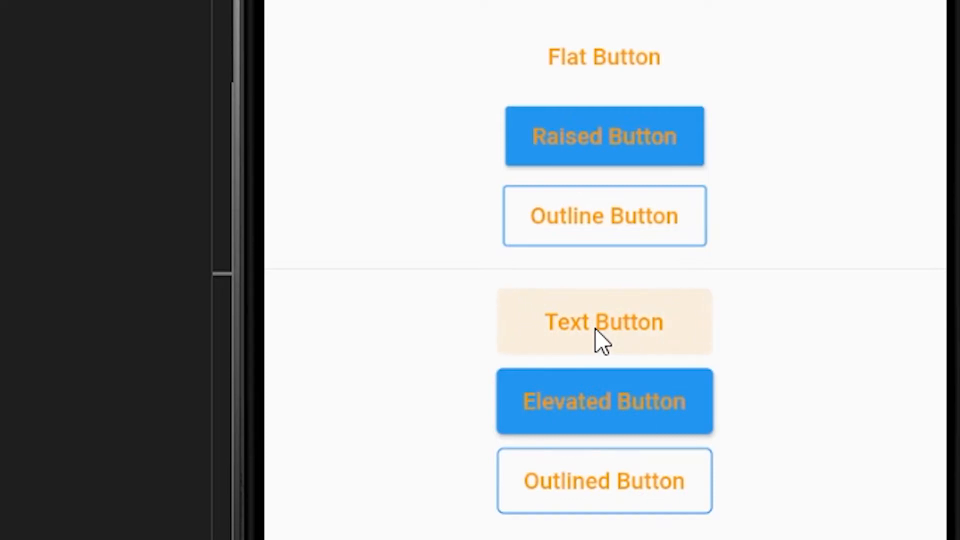
pyautogui.moveTo(591, 40)
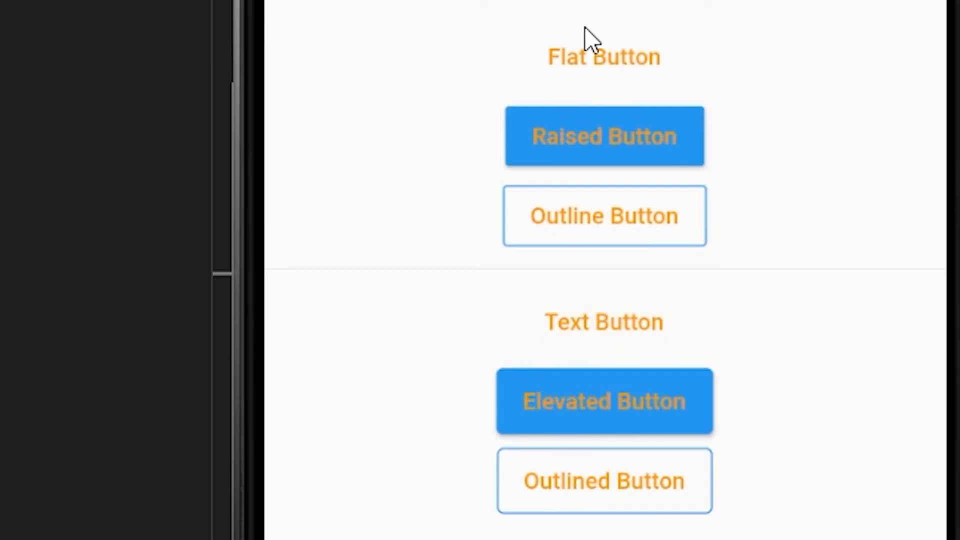